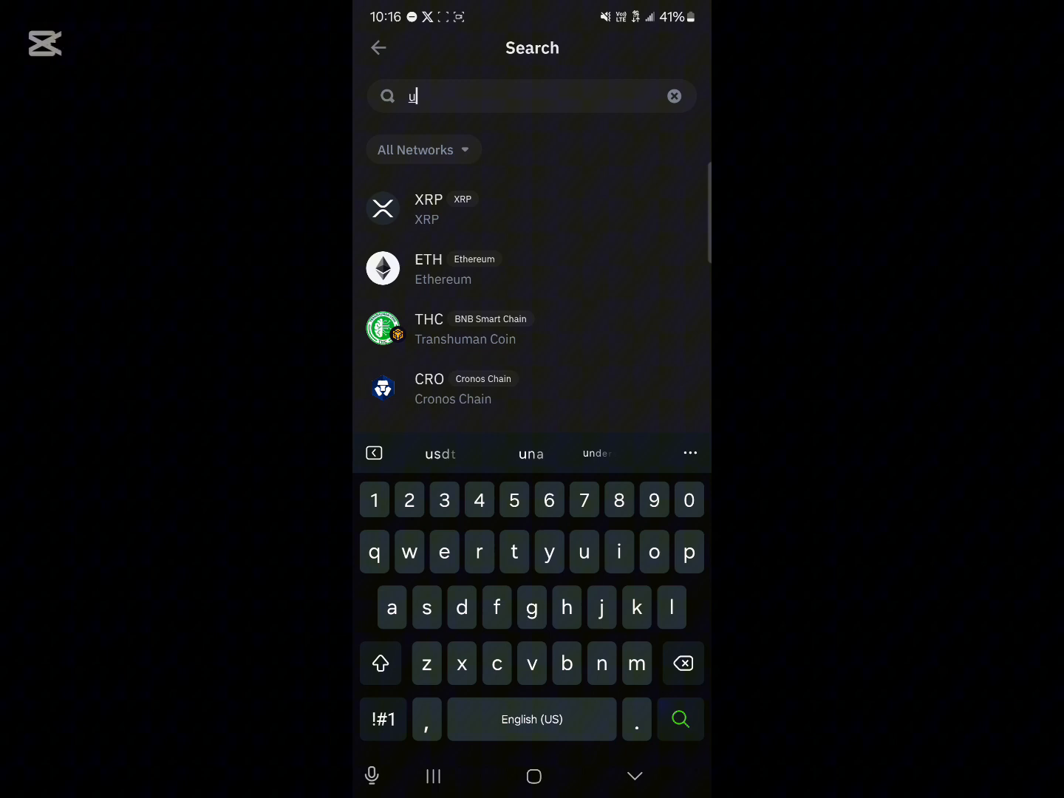
# - Search the token list for "usdt" to list its BNB, Tron, Ethereum and Solana versions
pyautogui.click(440, 454)
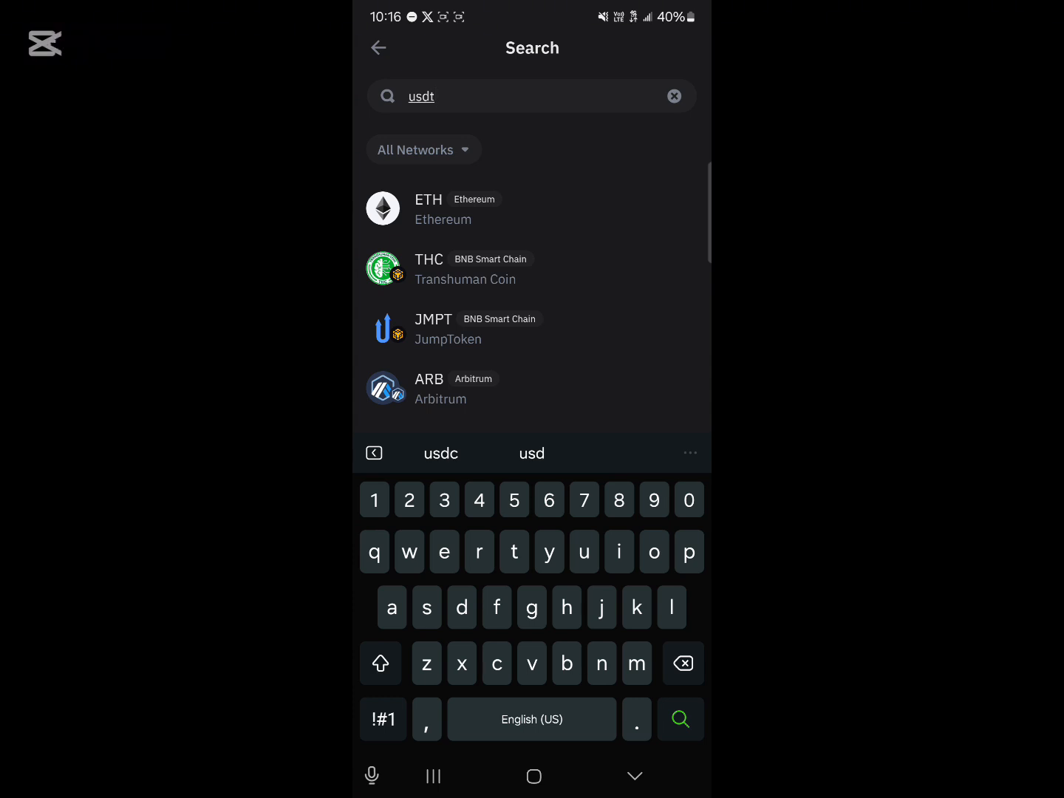
pyautogui.click(678, 718)
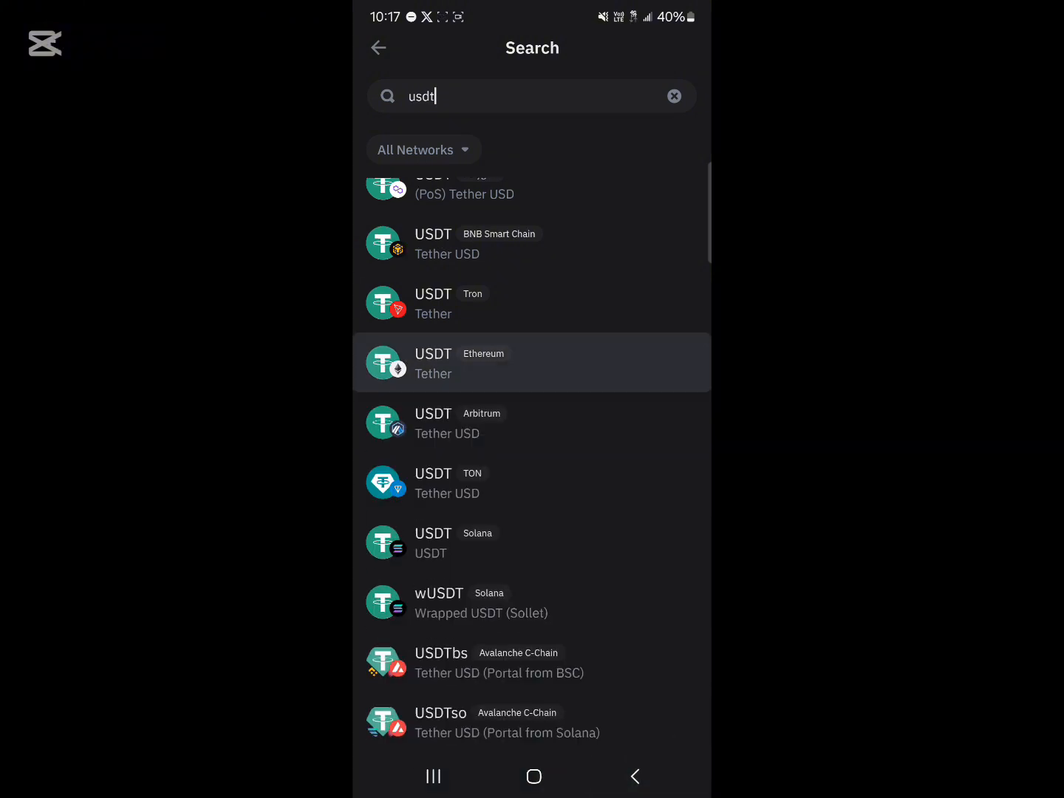
# - Choose the USDT result tagged Ethereum to reach its ERC20 token page
pyautogui.scroll(3)
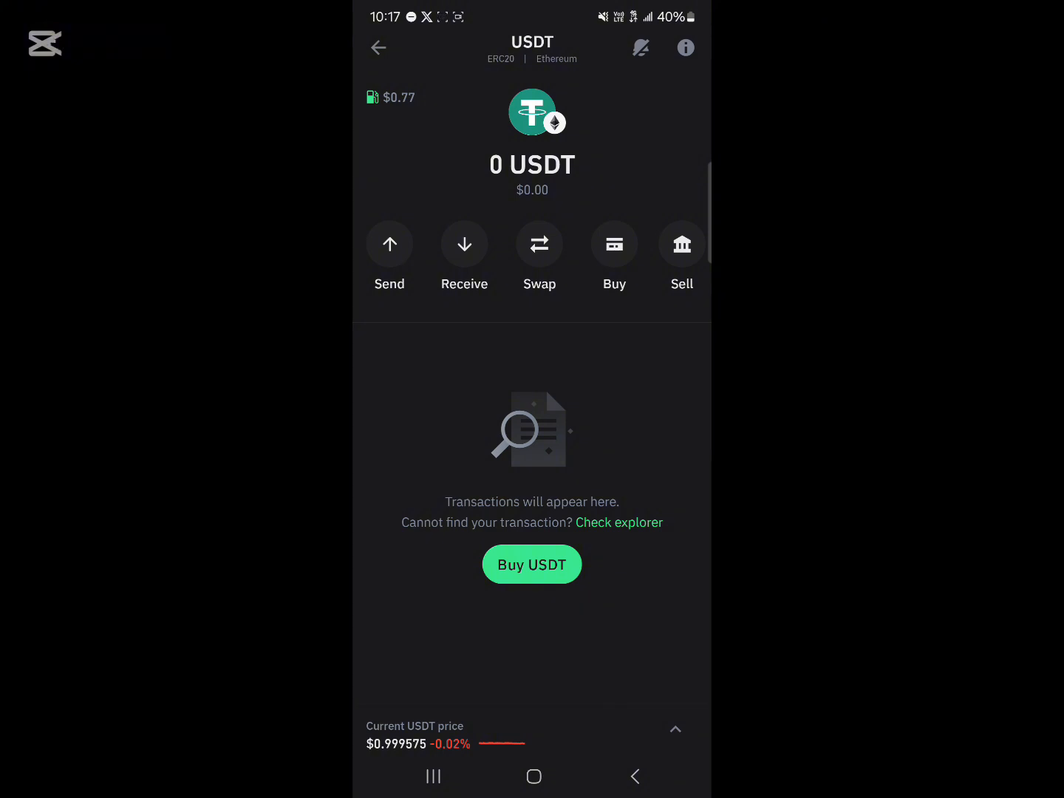
# - Begin a swap from Ethereum USDT and enter 100 as the From amount
pyautogui.click(538, 255)
pyautogui.write('100')
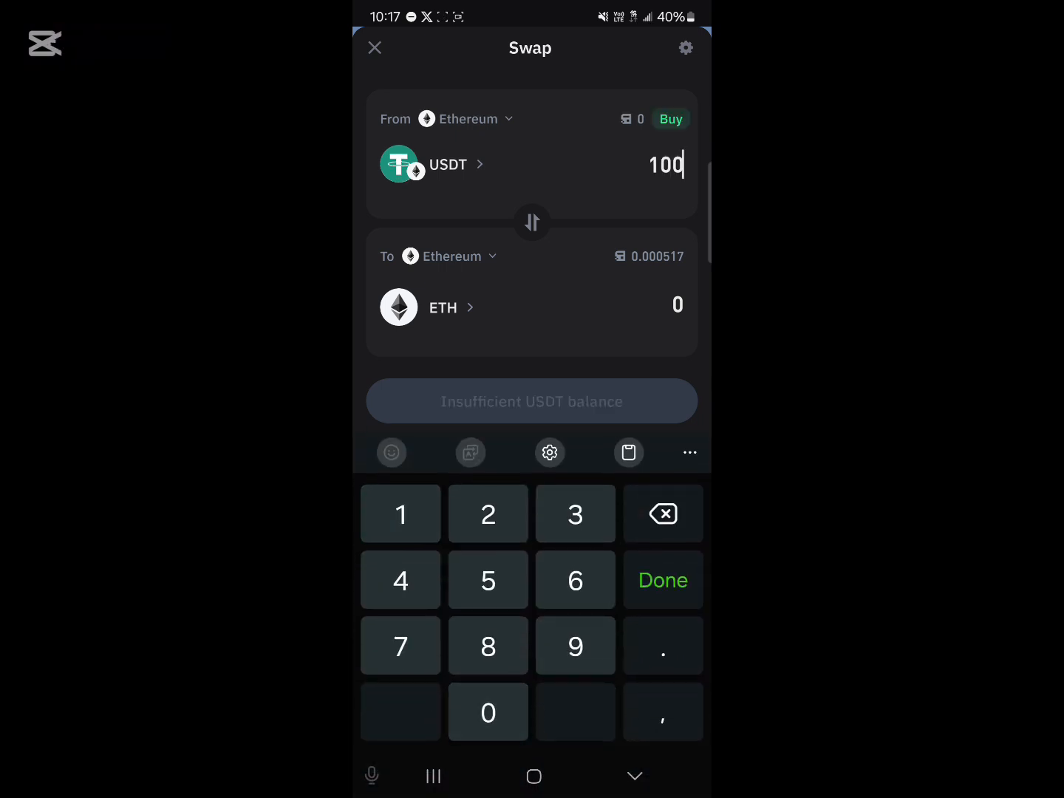
# - Confirm 100 USDT so a quote of about 0.03 ETH via 1inch loads
pyautogui.click(662, 580)
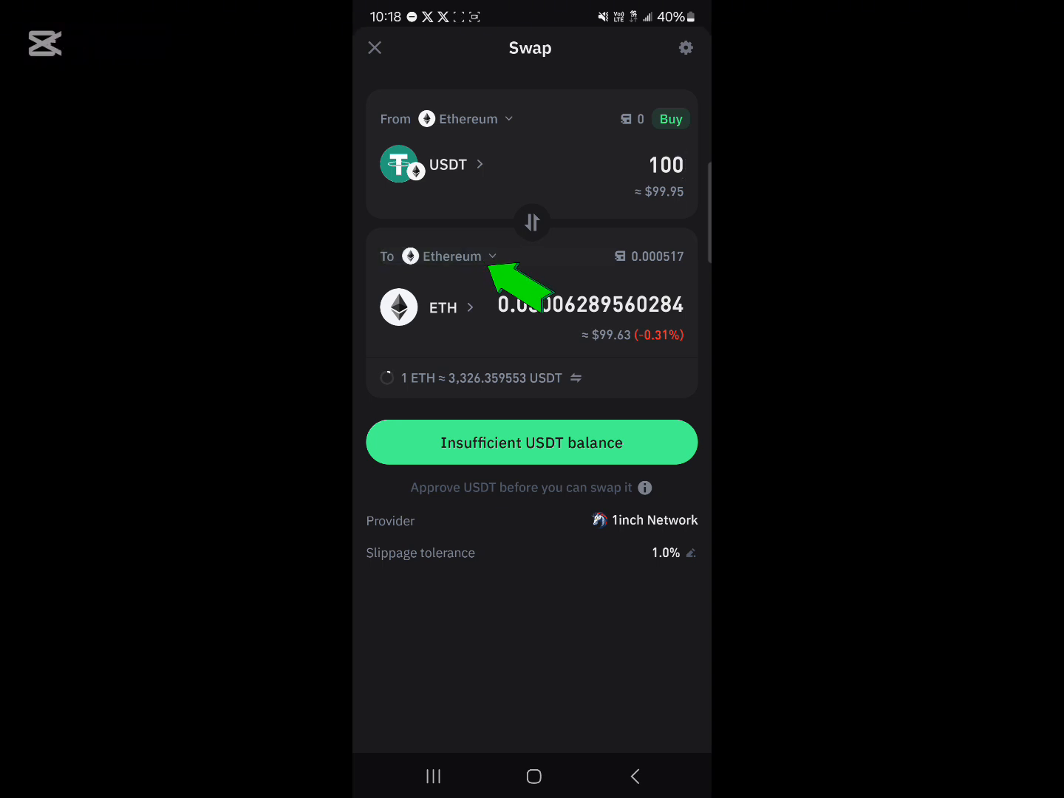
# - Change the receiving asset to SOL on Solana and confirm the 100 USDT amount
pyautogui.click(459, 257)
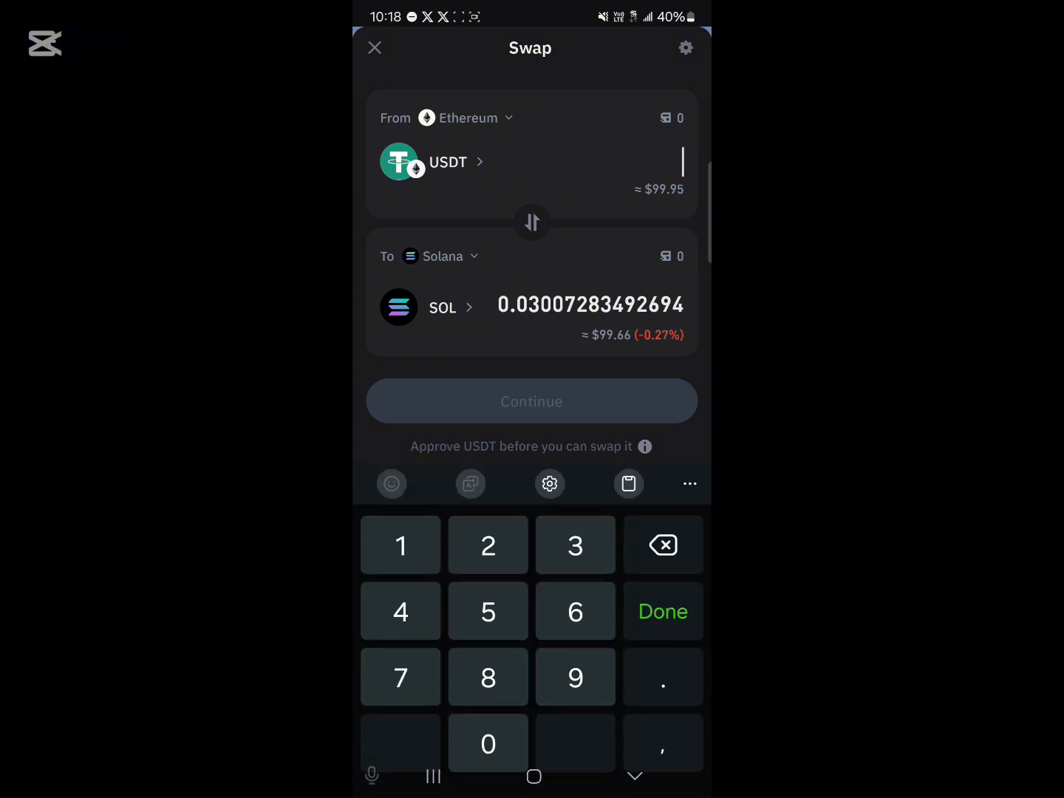
pyautogui.click(662, 611)
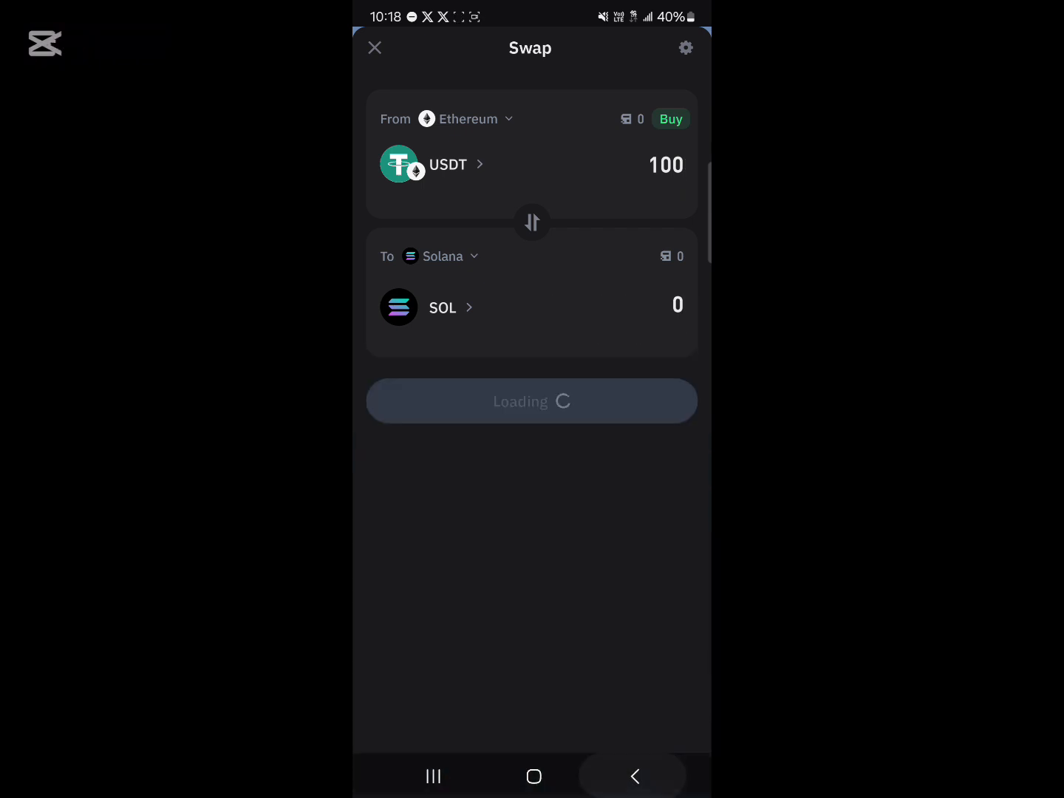